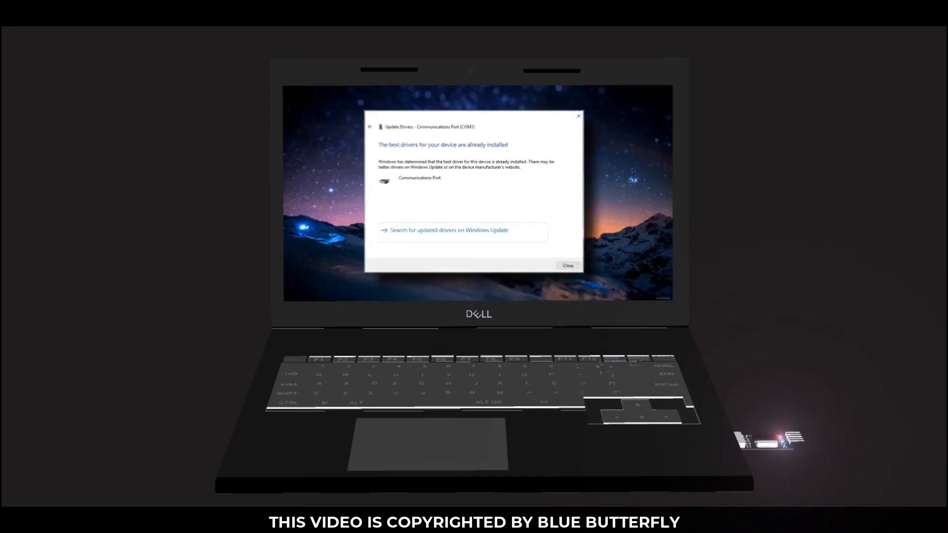
# Close the driver update result for Communications Port (COM1)
pyautogui.click(567, 266)
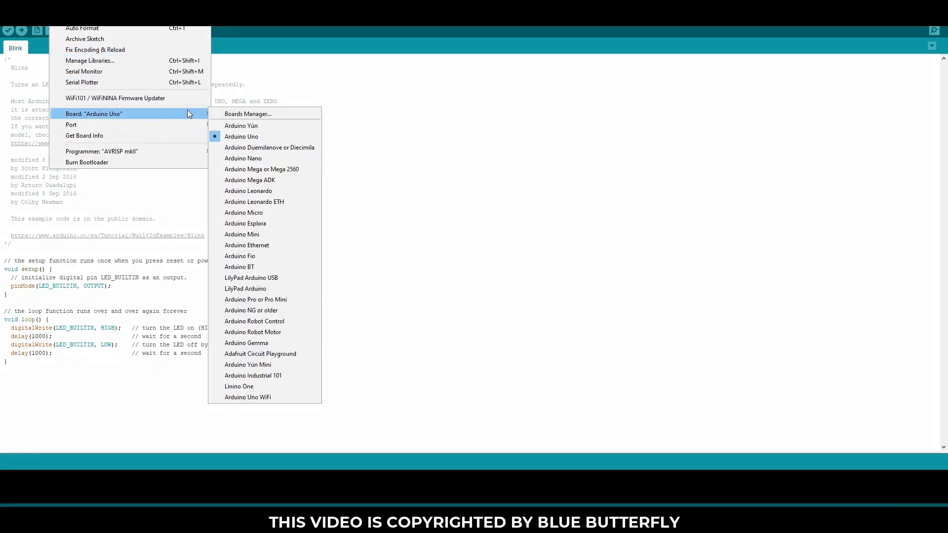
pyautogui.moveTo(71, 124)
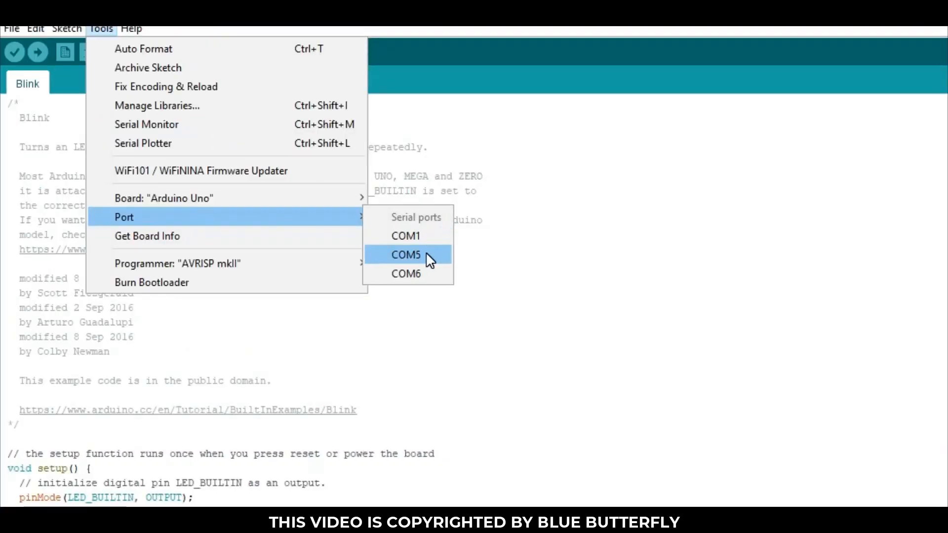
pyautogui.moveTo(428, 277)
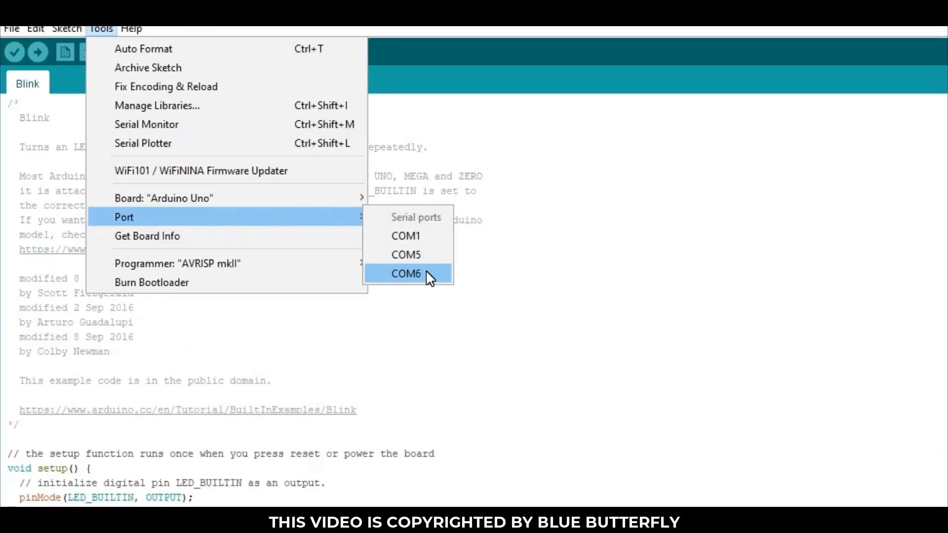
# Select COM6 as the serial port for the Arduino Uno board
pyautogui.click(405, 273)
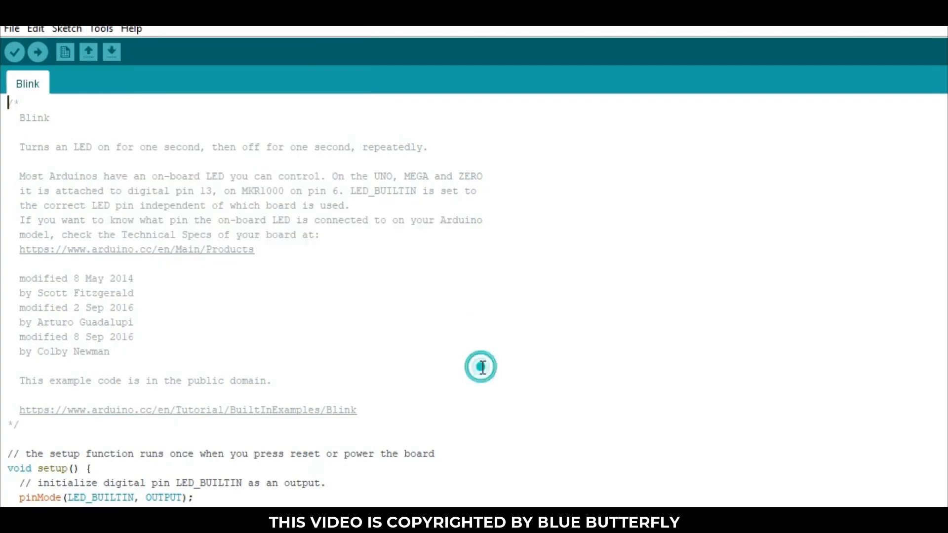